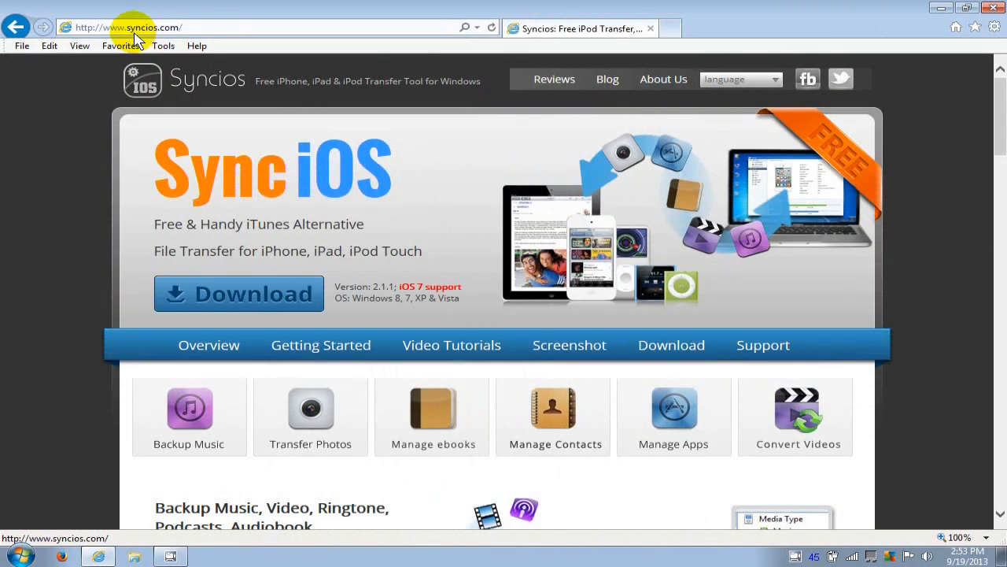
mouse_move(274, 221)
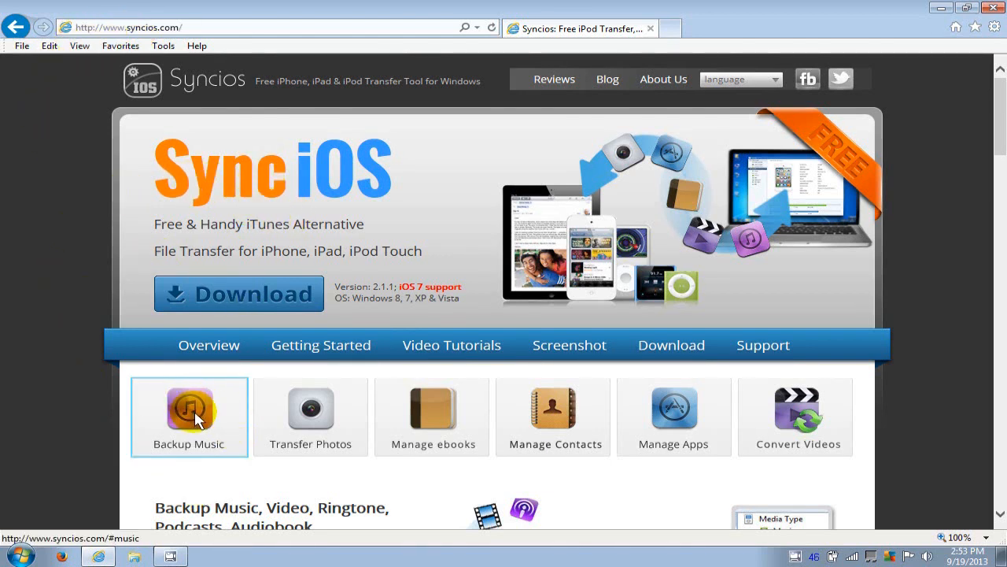
Step: Browse the site's feature sections: music backup, photo transfer, ebook management and video conversion
click(310, 408)
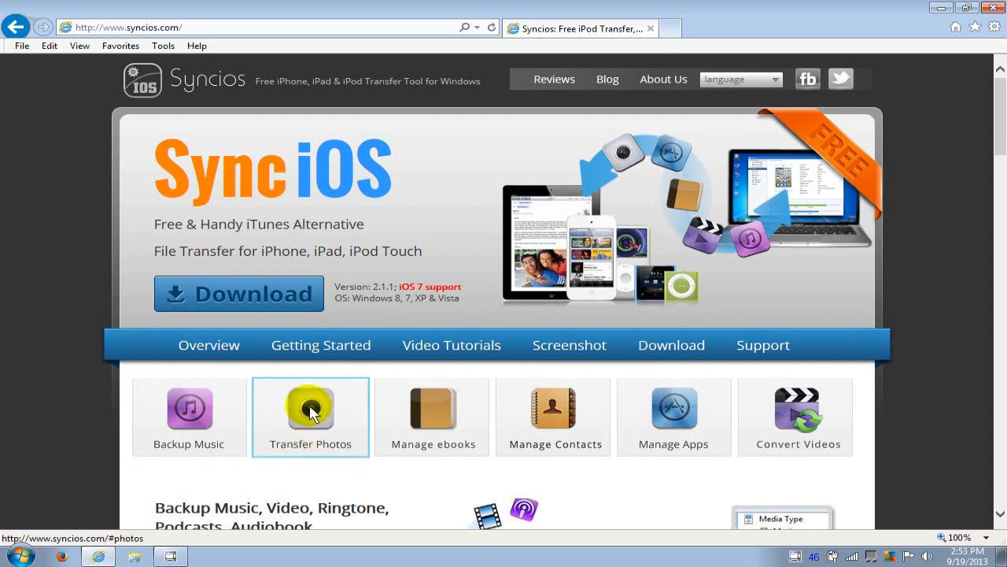
click(431, 412)
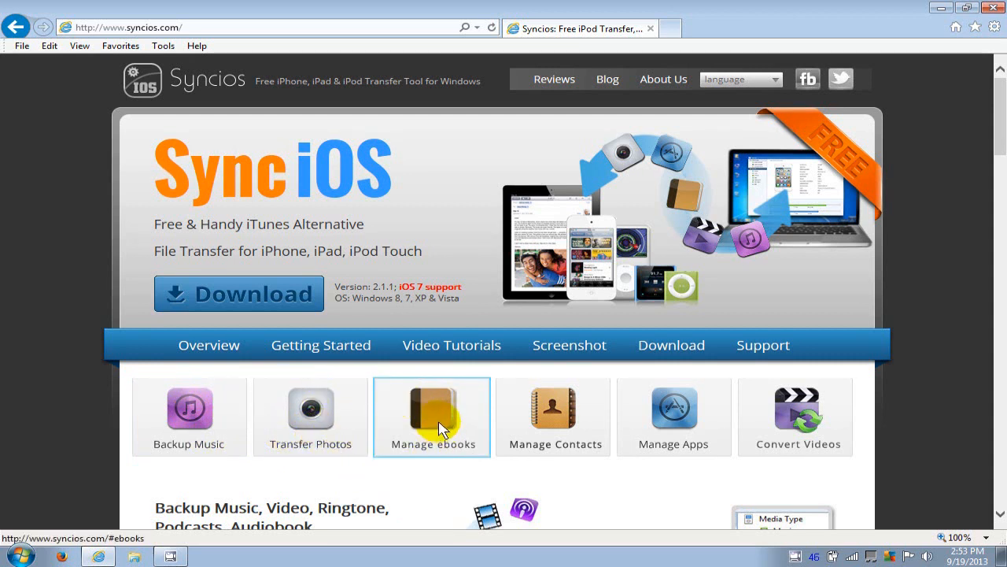
click(554, 407)
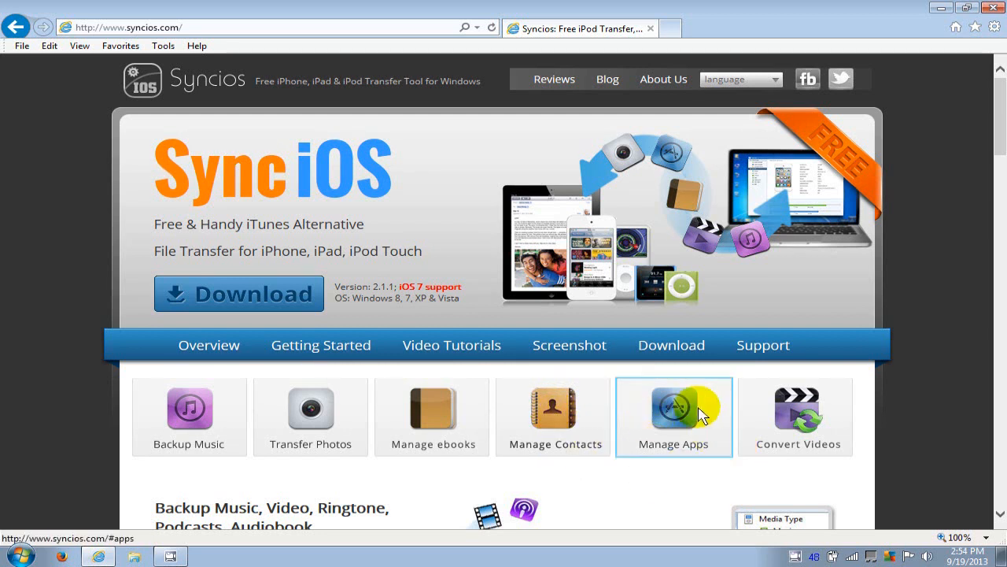
mouse_move(825, 469)
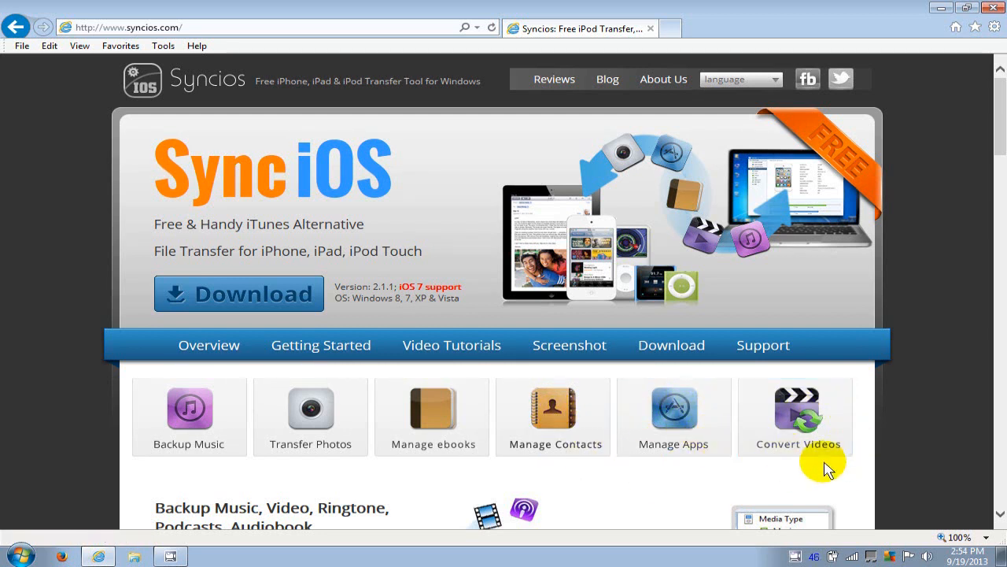
click(796, 417)
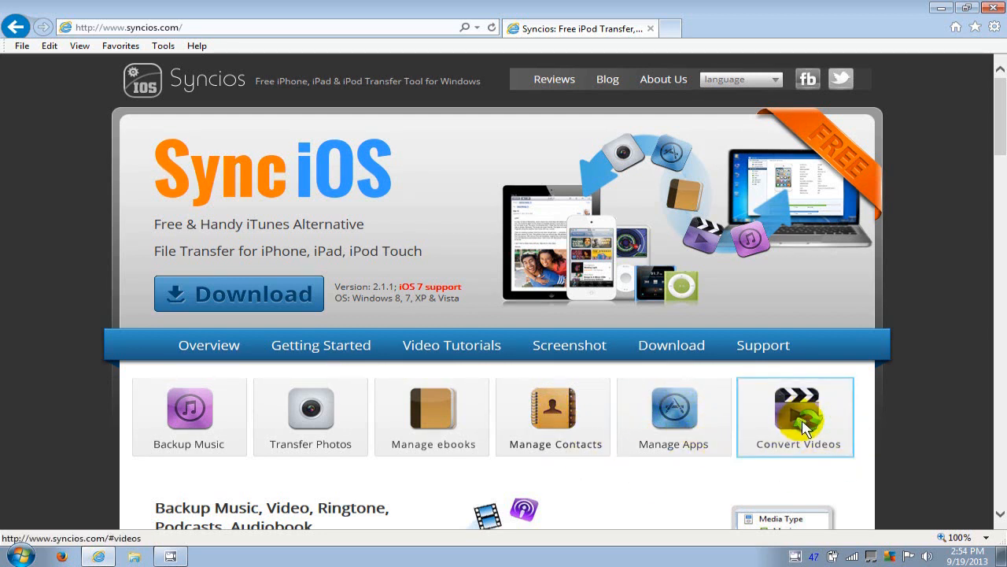
click(239, 294)
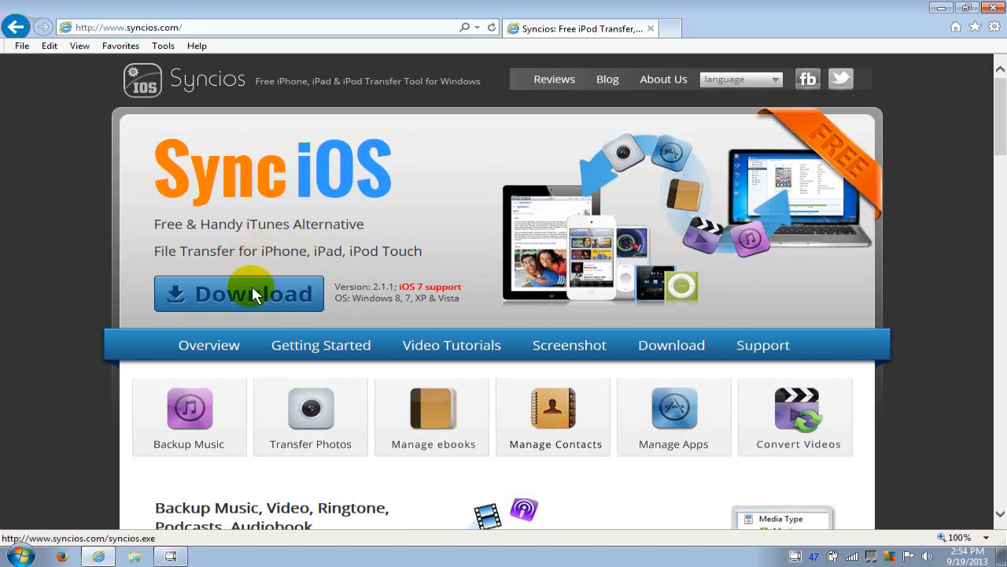
mouse_move(262, 326)
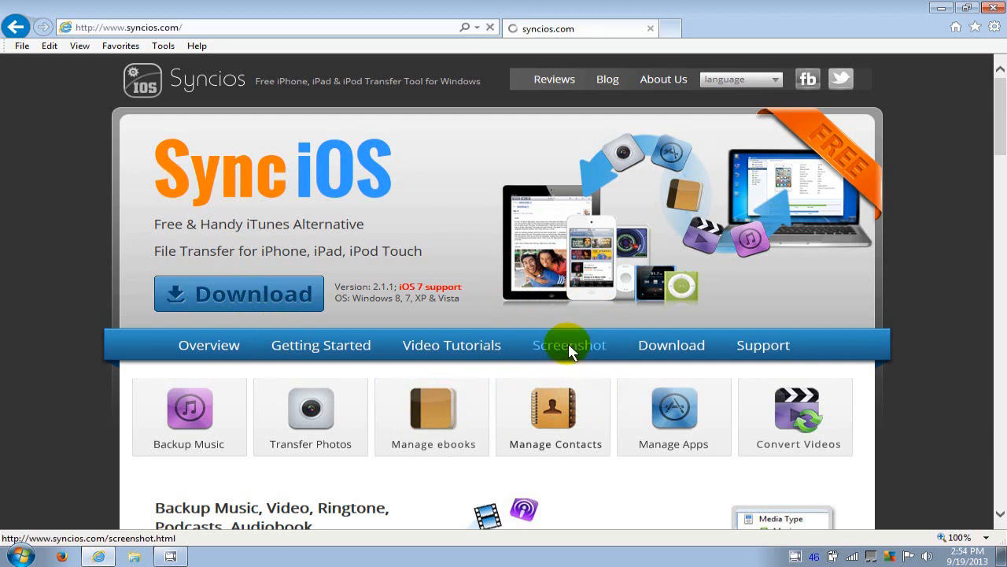
Step: Go to the Screenshot page and scroll down through the program's preview images
click(570, 345)
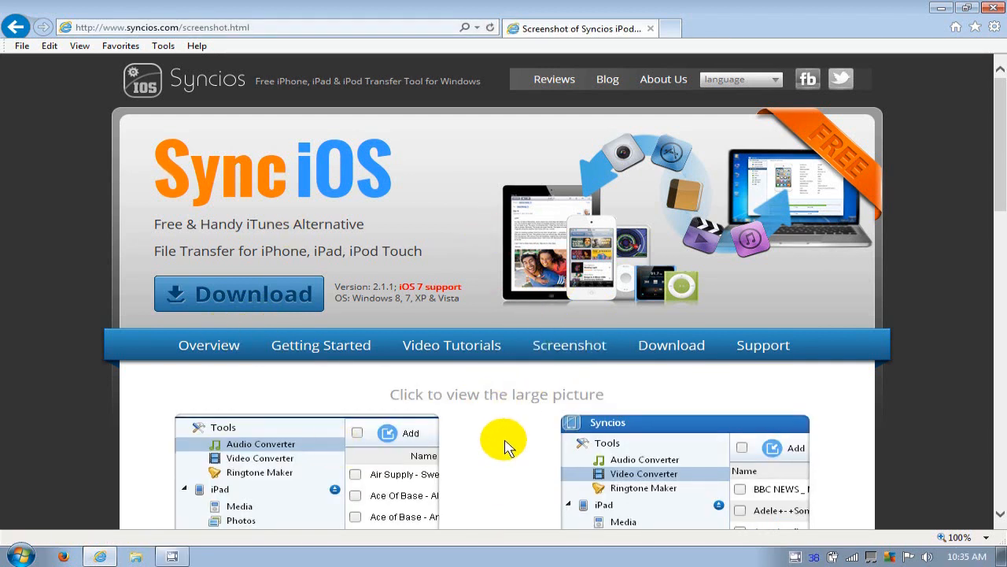
mouse_move(510, 443)
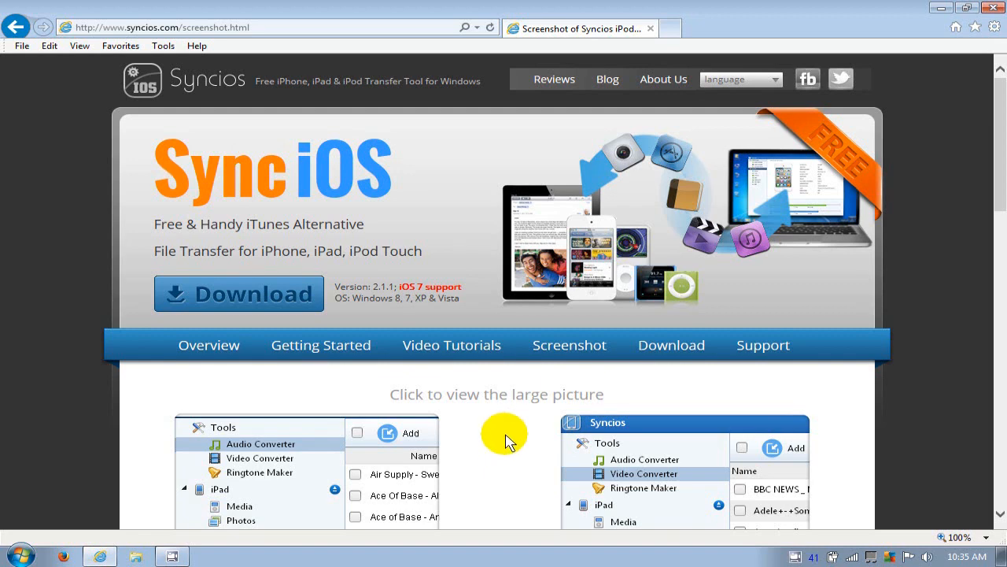
scroll(down, 3)
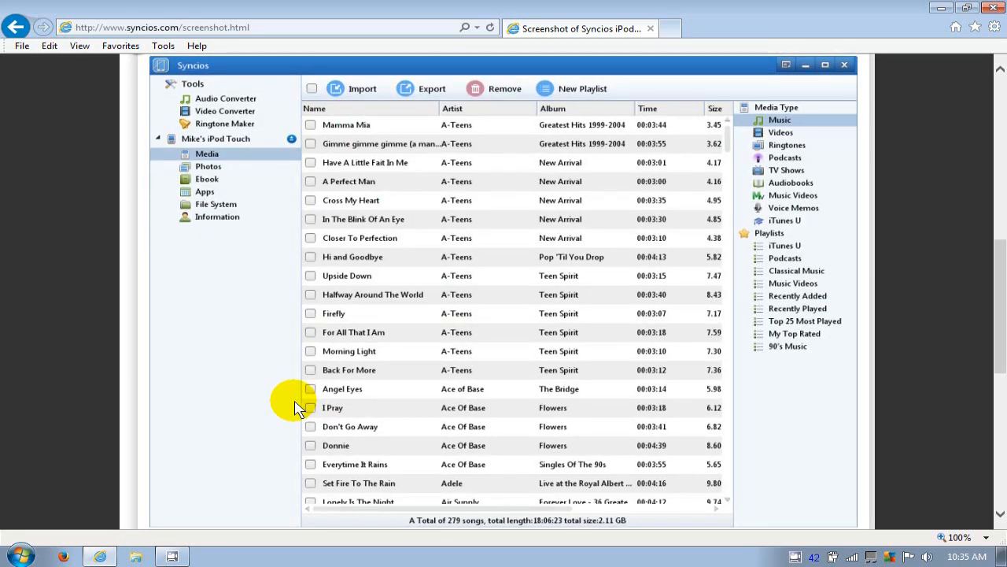
mouse_move(881, 102)
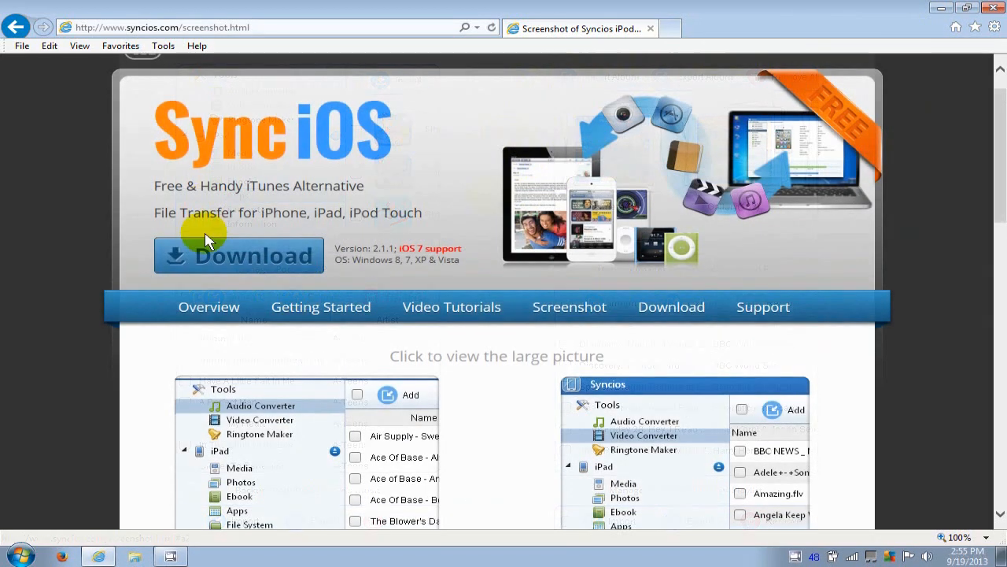
Step: Download the 14.6 MB syncios.exe installer, saving it to the Downloads folder
click(239, 255)
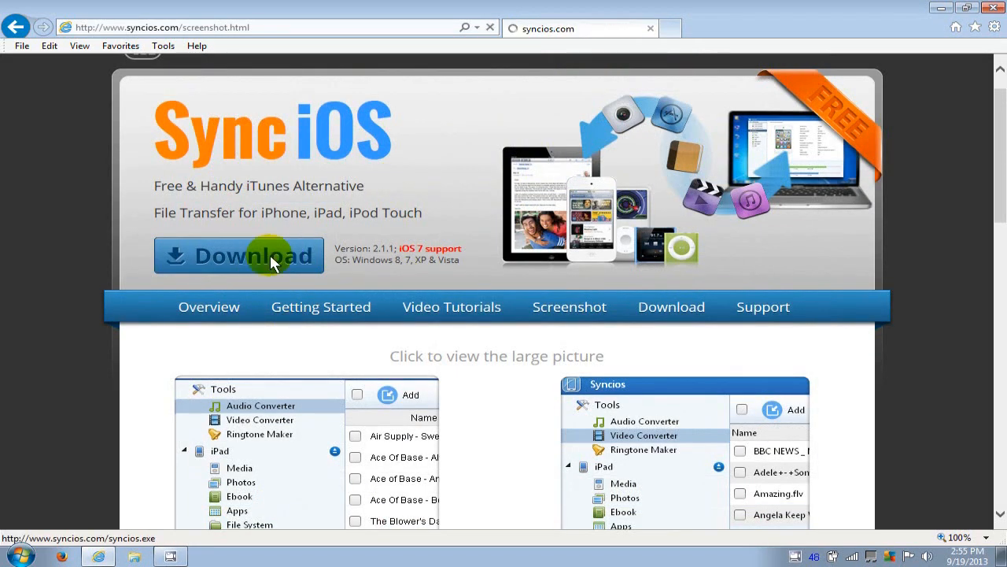
click(239, 255)
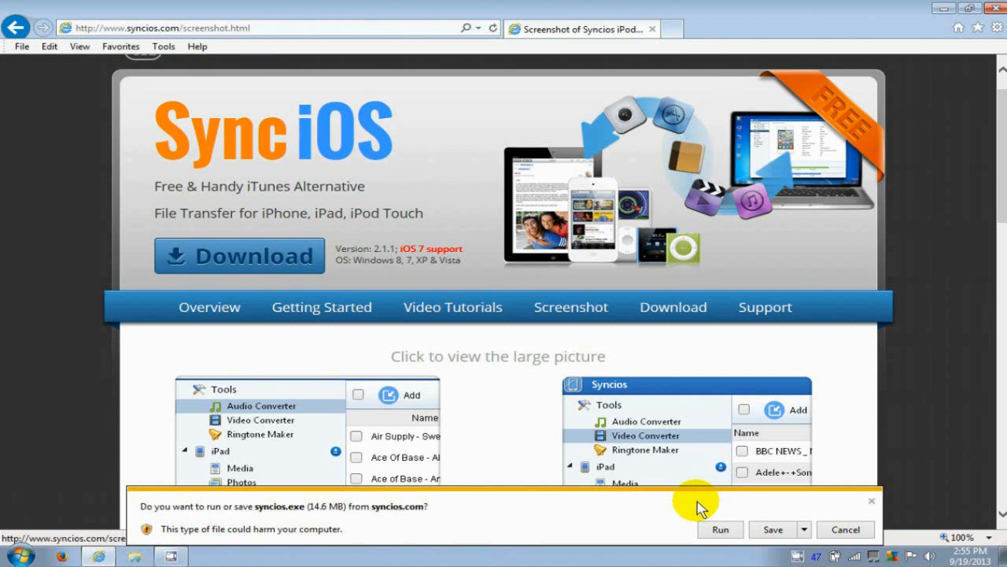
click(803, 529)
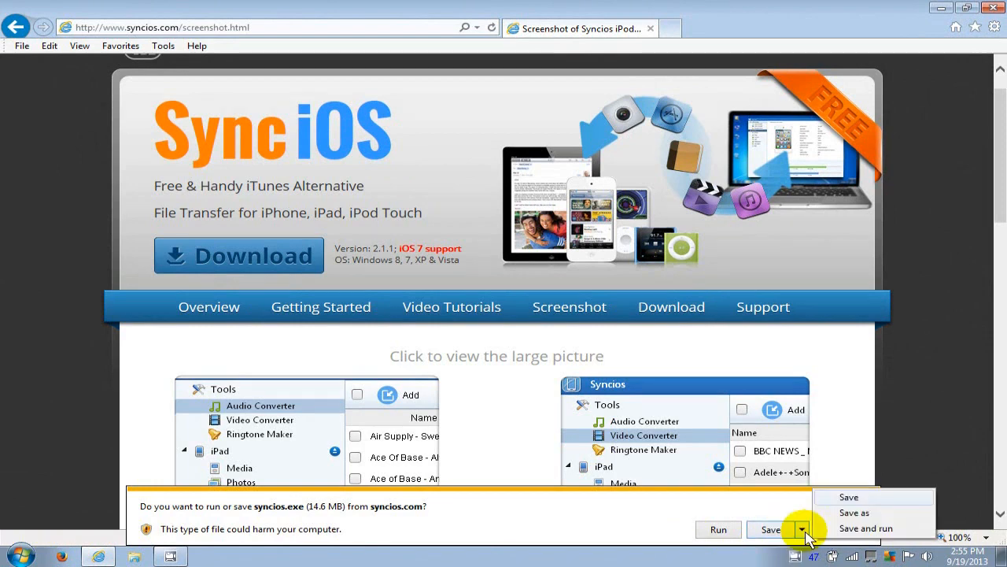
click(853, 513)
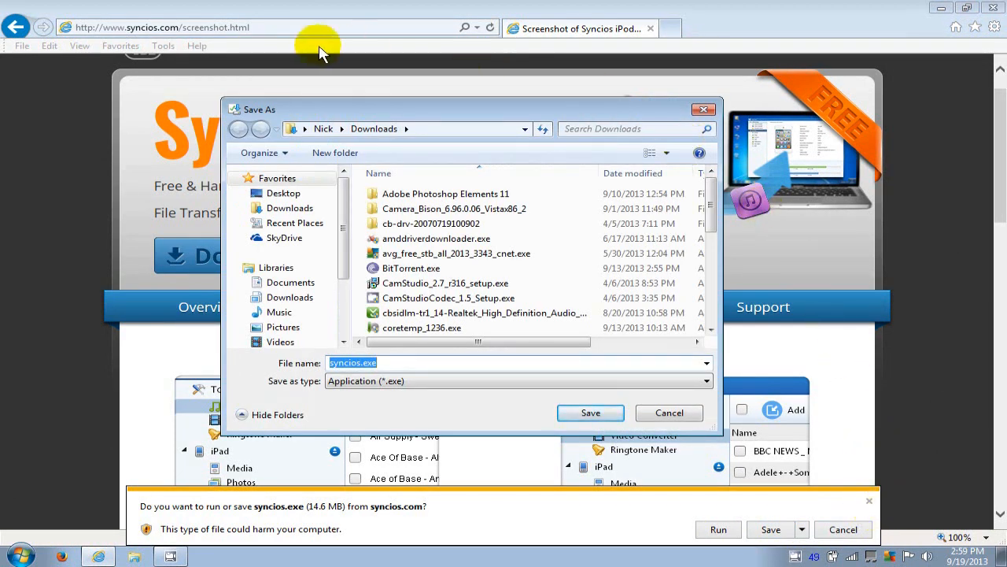
click(290, 208)
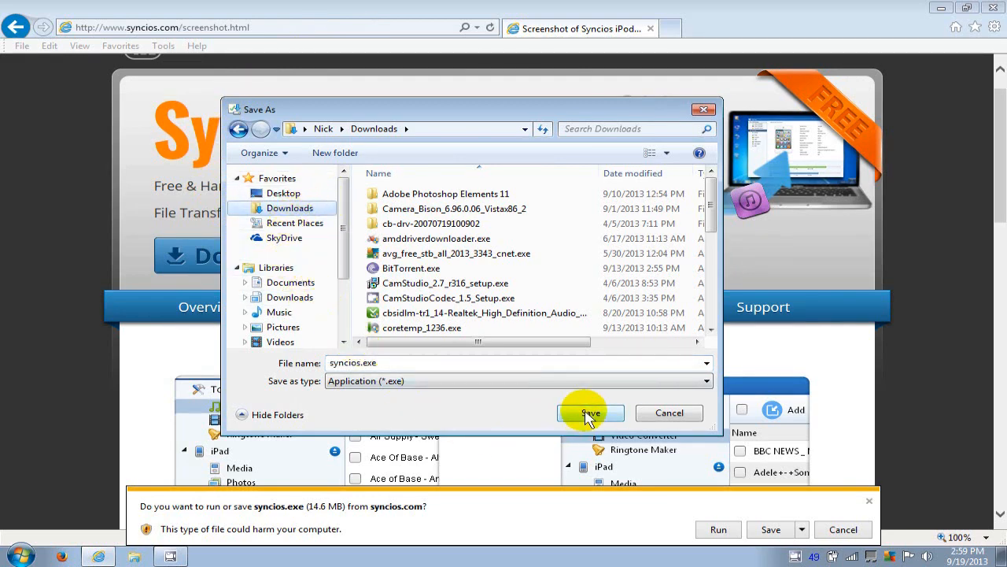
click(590, 412)
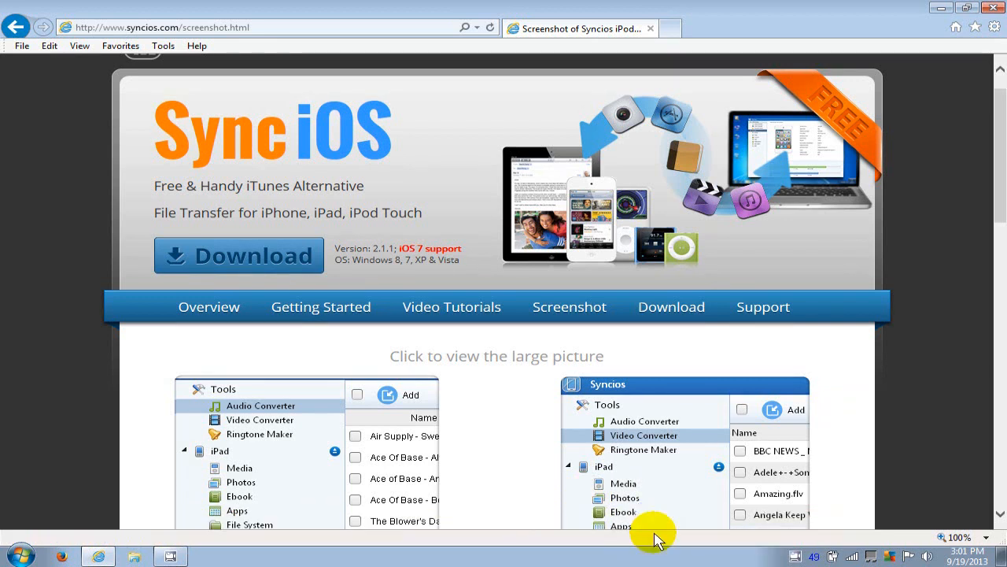
Step: Run the downloaded installer in English and accept the licence agreement
click(239, 255)
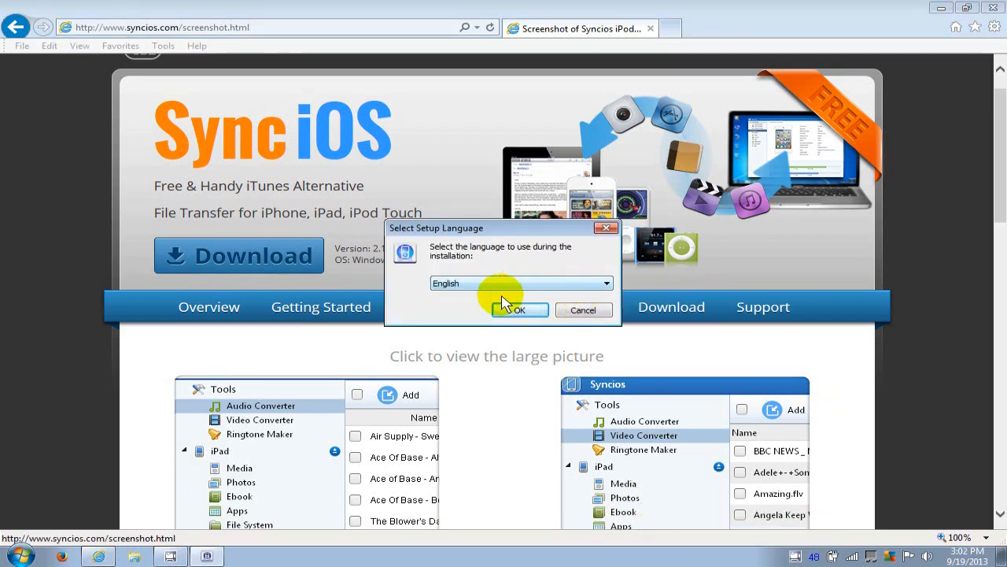
click(520, 308)
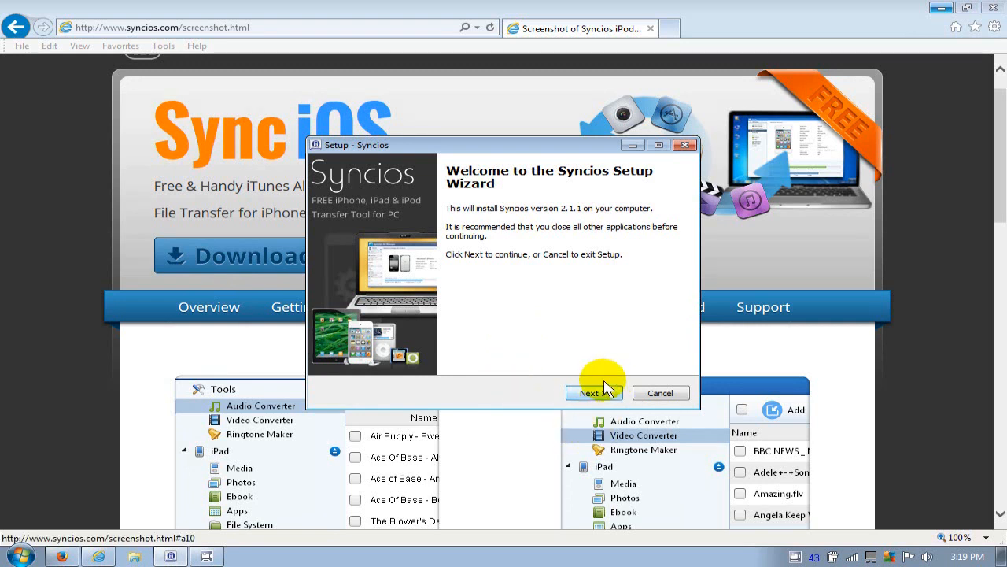
click(589, 394)
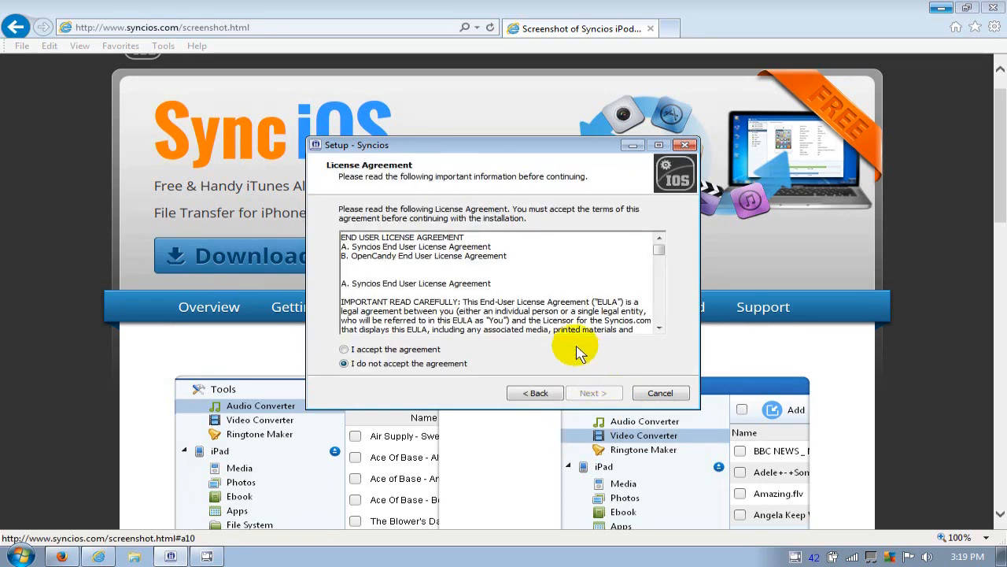
click(343, 350)
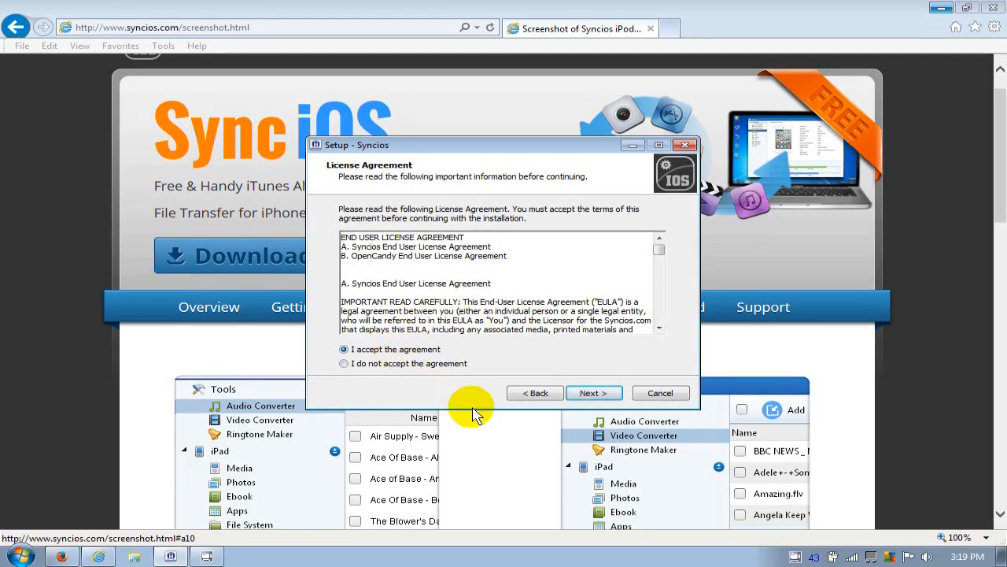
Step: Keep the default install folder and Start Menu folder, reaching the additional tasks step
click(594, 394)
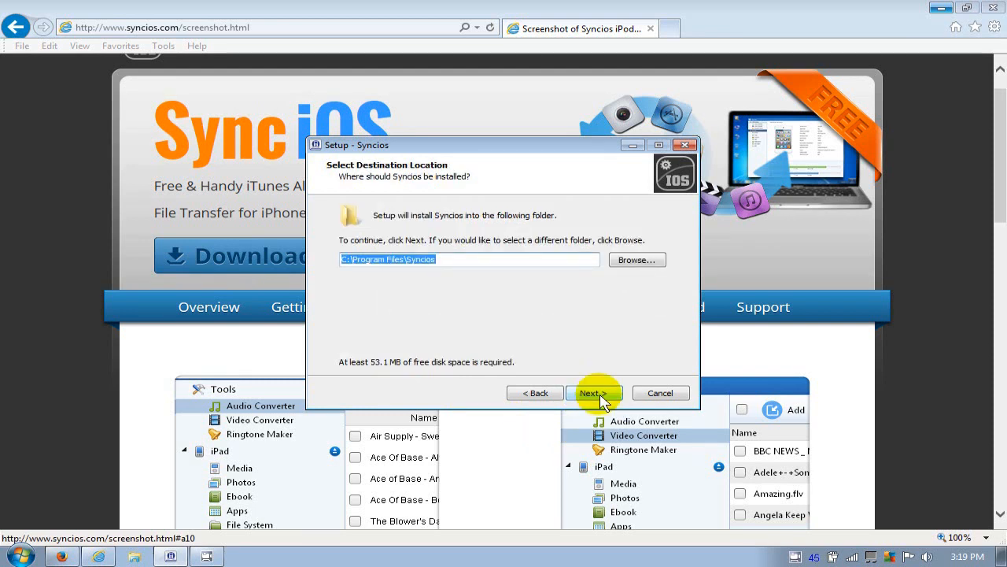
click(595, 394)
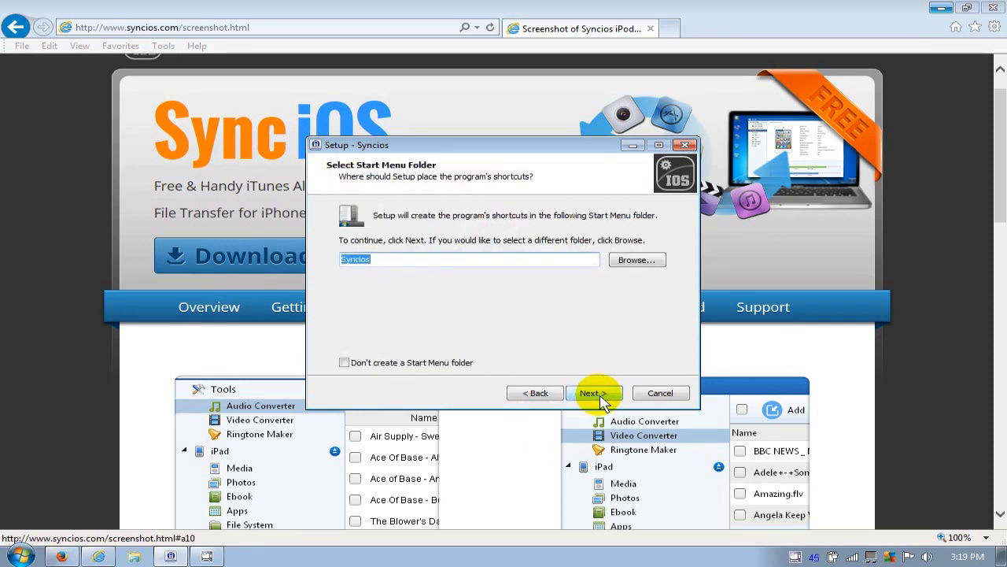
click(595, 394)
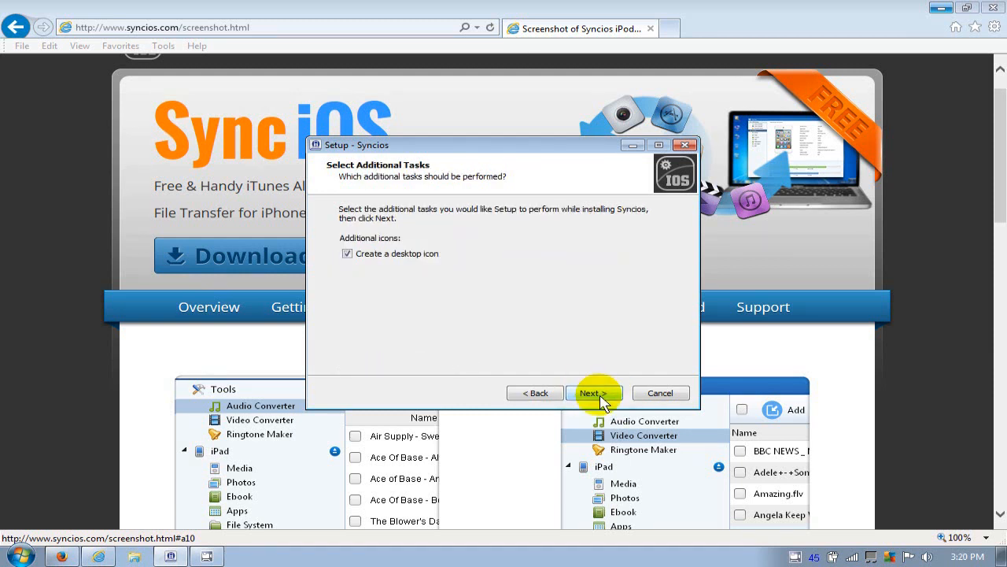
Step: Keep the desktop icon, choose Custom Installation and decline both the AVG toolbar and AVG Secure Search
click(595, 394)
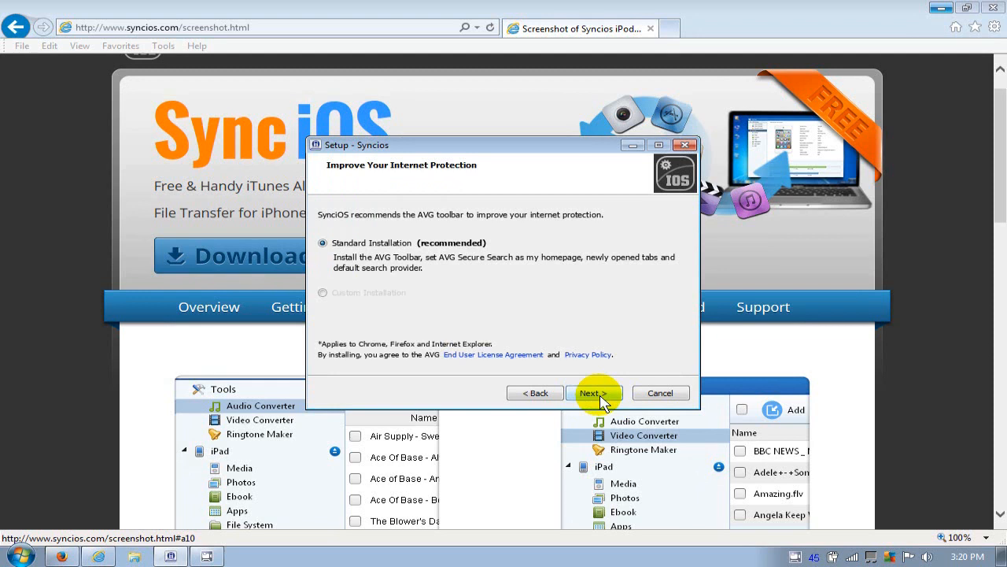
mouse_move(412, 214)
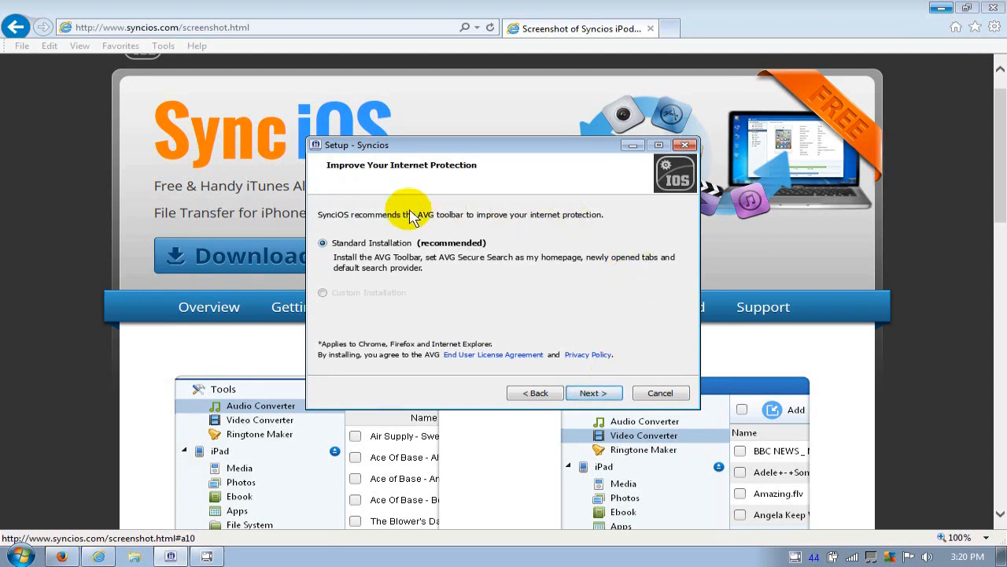
click(323, 291)
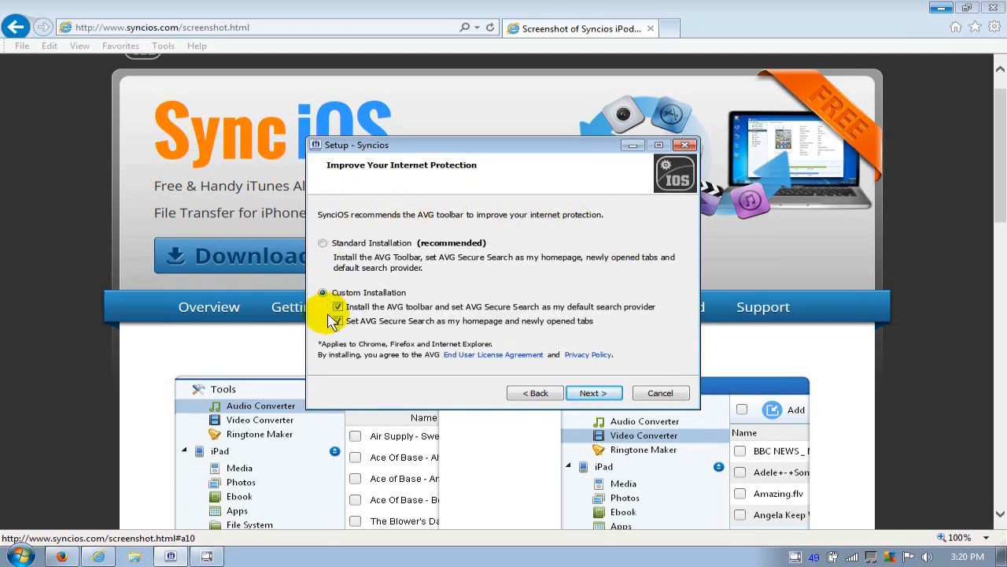
click(336, 321)
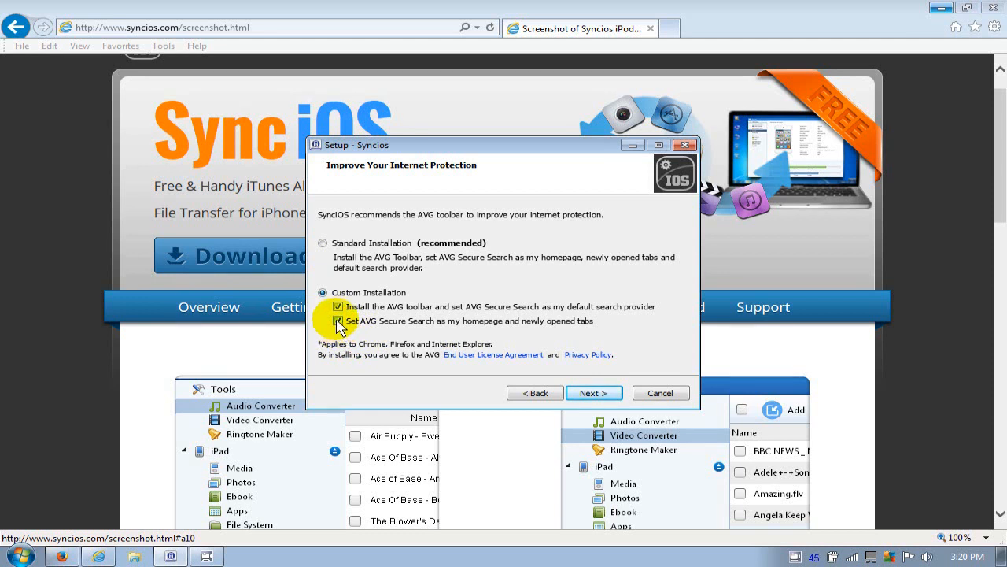
click(339, 321)
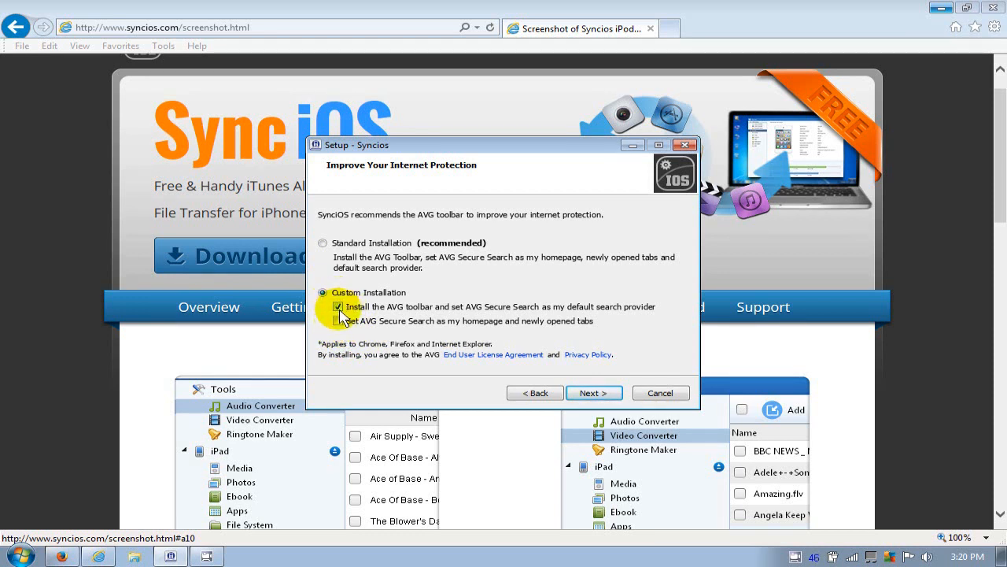
click(338, 306)
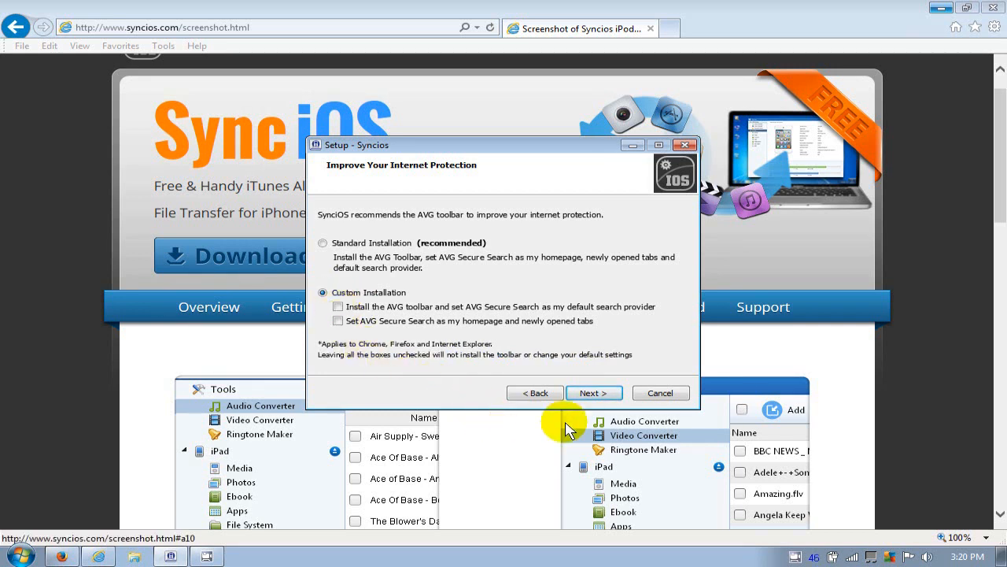
click(594, 393)
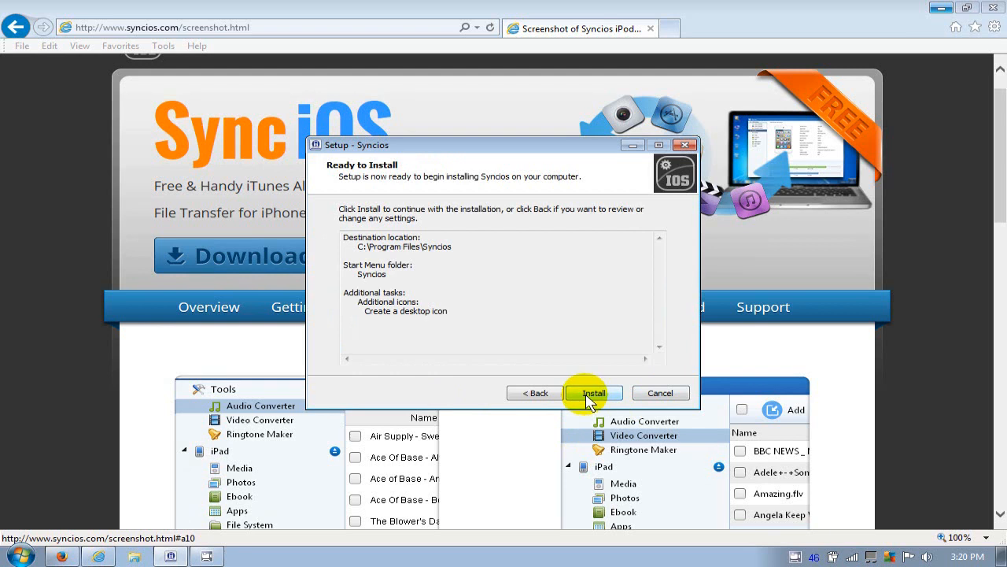
Step: Install Syncios and finish setup with 'Launch Syncios' kept, opening its device-connection window
click(595, 393)
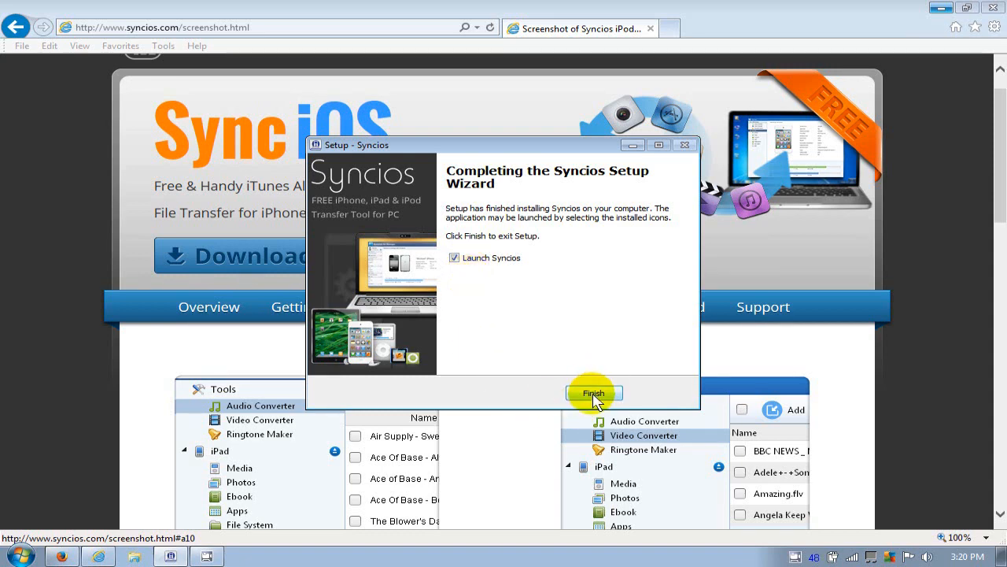
click(593, 394)
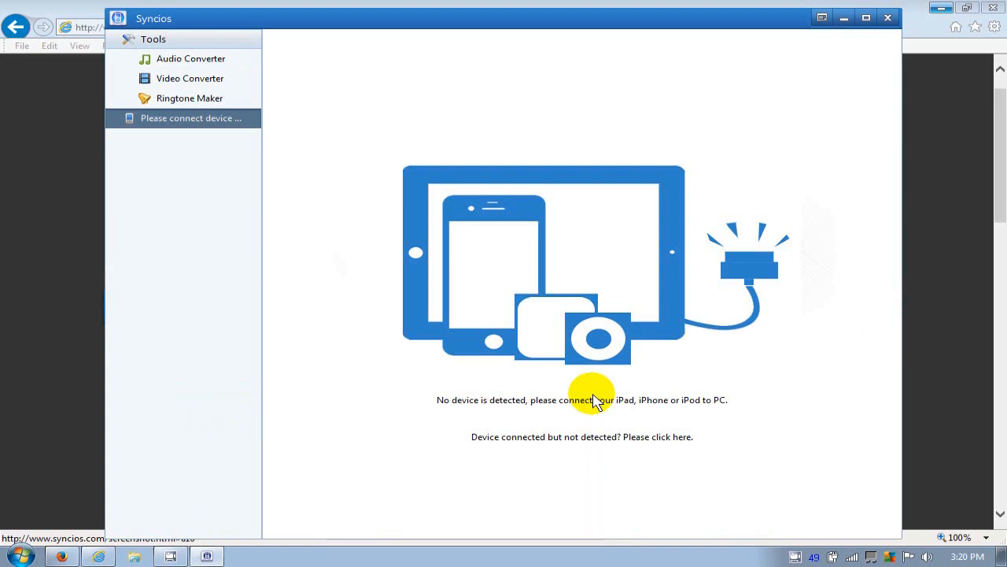
mouse_move(644, 380)
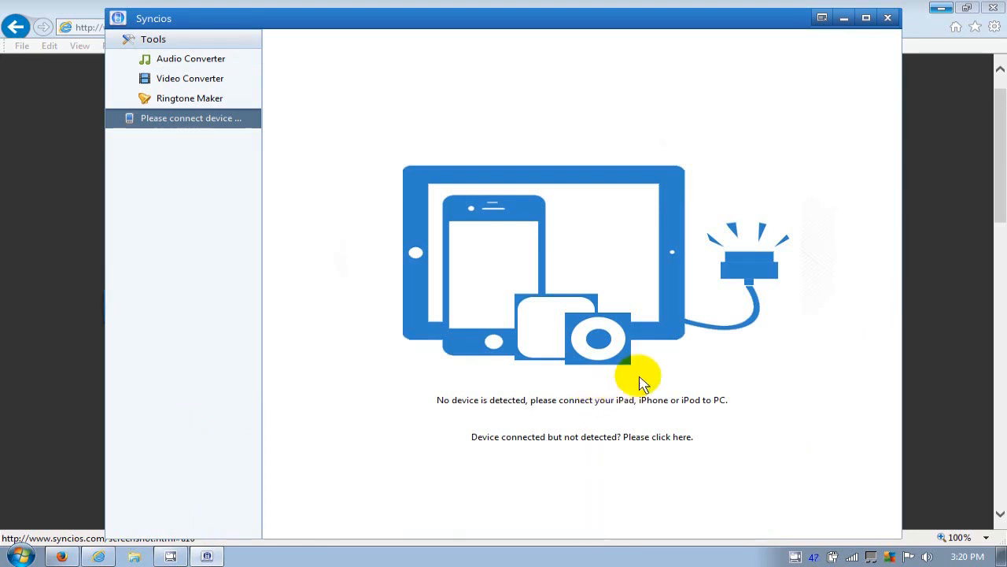